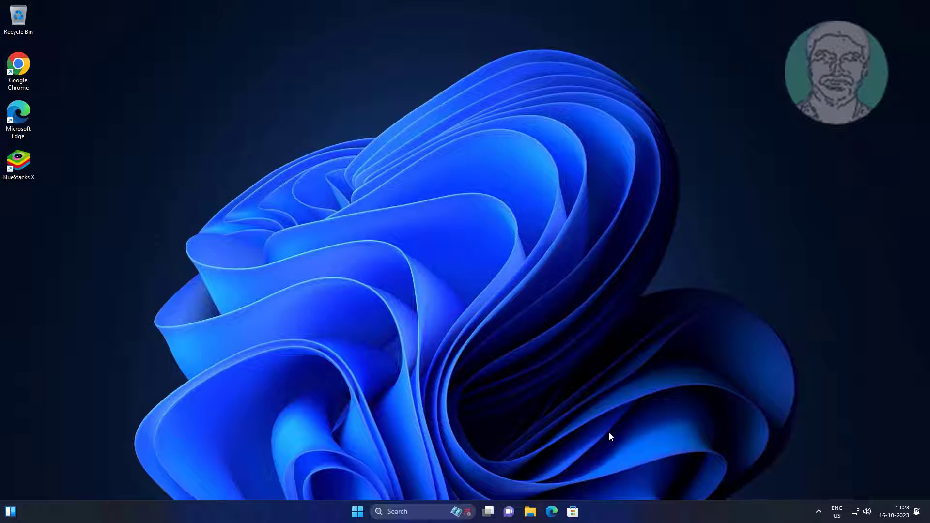
Open the Start button's Quick Link menu with its system tool shortcuts.
right_click(357, 511)
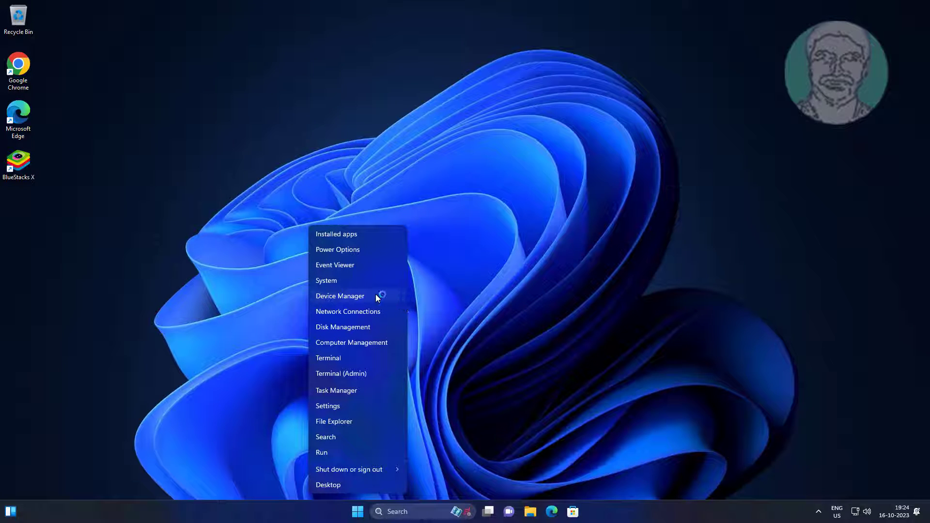
Auto-search Generic Monitor drivers, confirm the best driver is installed, then close Device Manager.
click(375, 298)
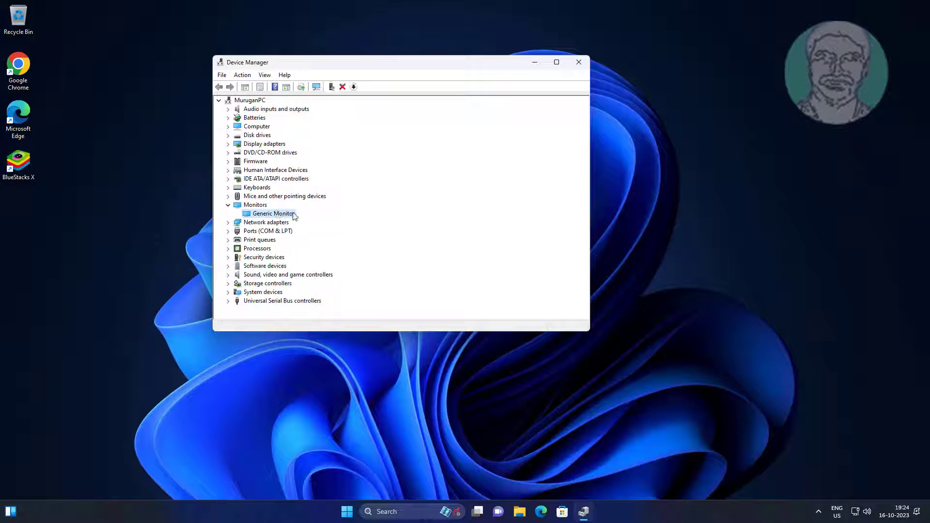
mouse_move(347, 224)
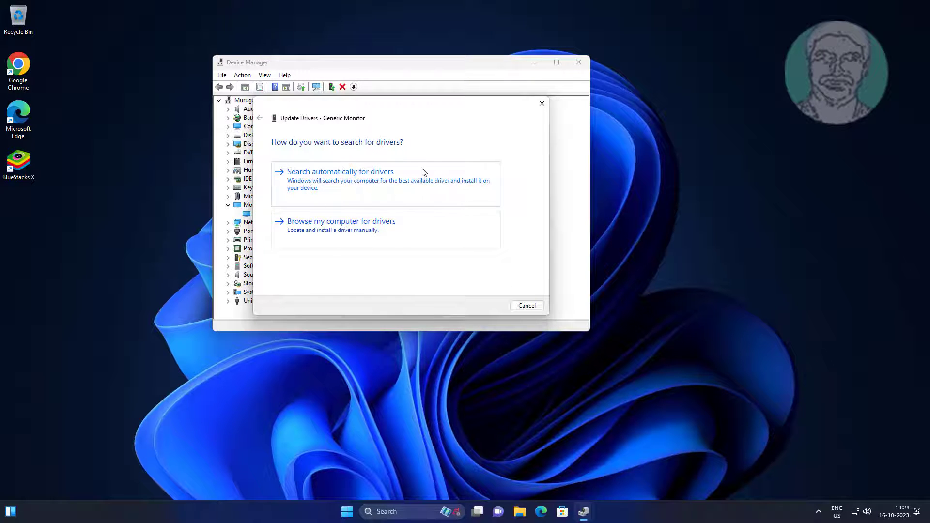
click(340, 172)
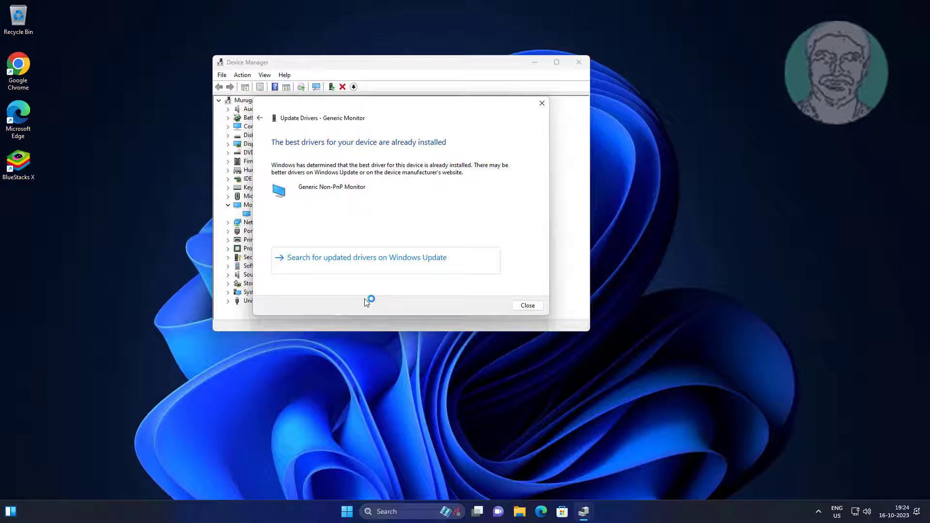
click(525, 306)
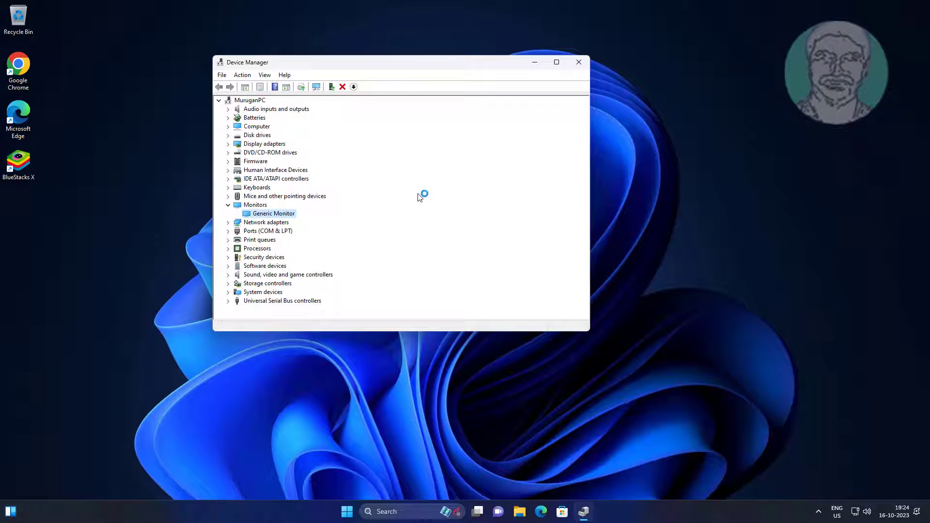
mouse_move(424, 193)
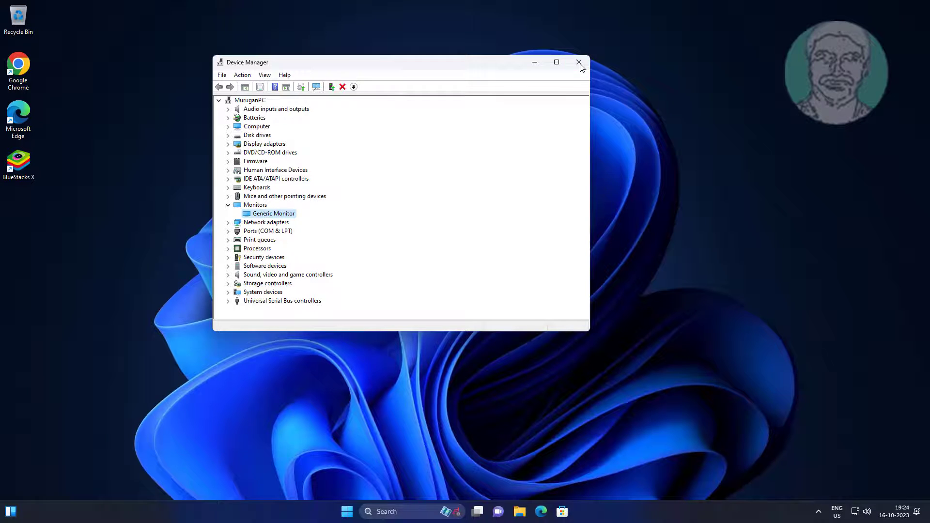
click(578, 63)
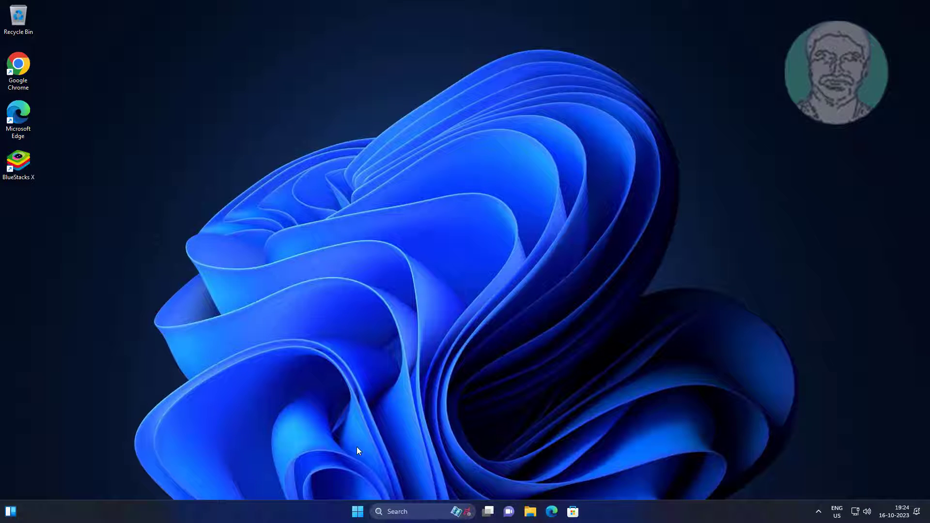
mouse_move(358, 493)
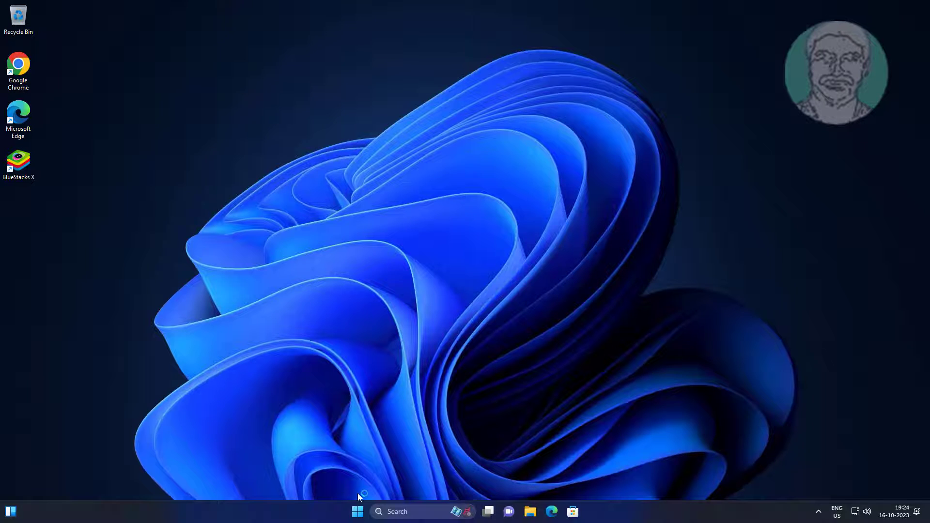
Reopen Device Manager from the Start button's Quick Link menu.
right_click(357, 511)
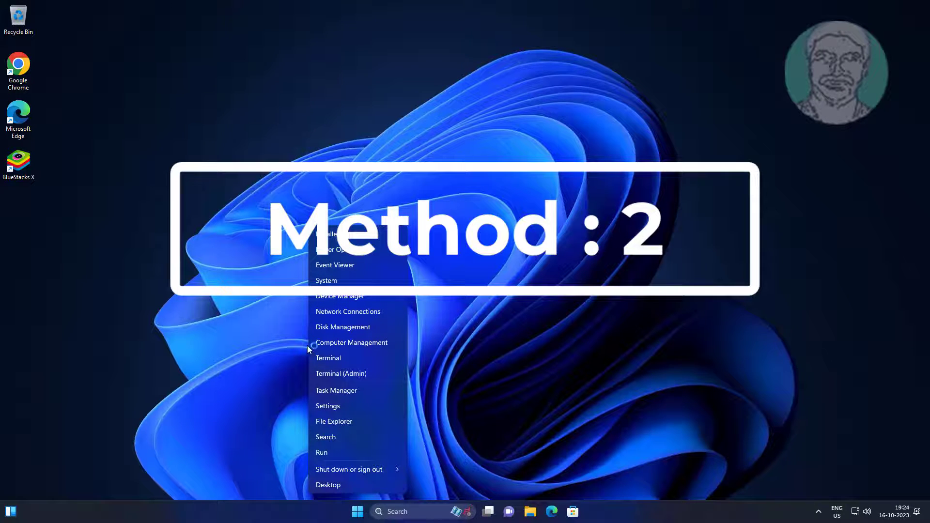
click(504, 293)
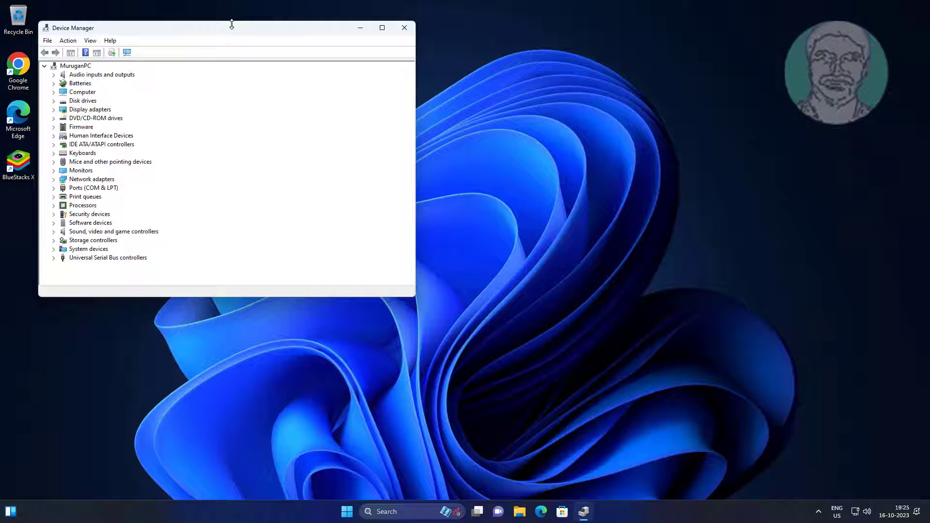
Center the Device Manager window and open the VMware SVGA 3D adapter's context menu.
drag(225, 27, 374, 63)
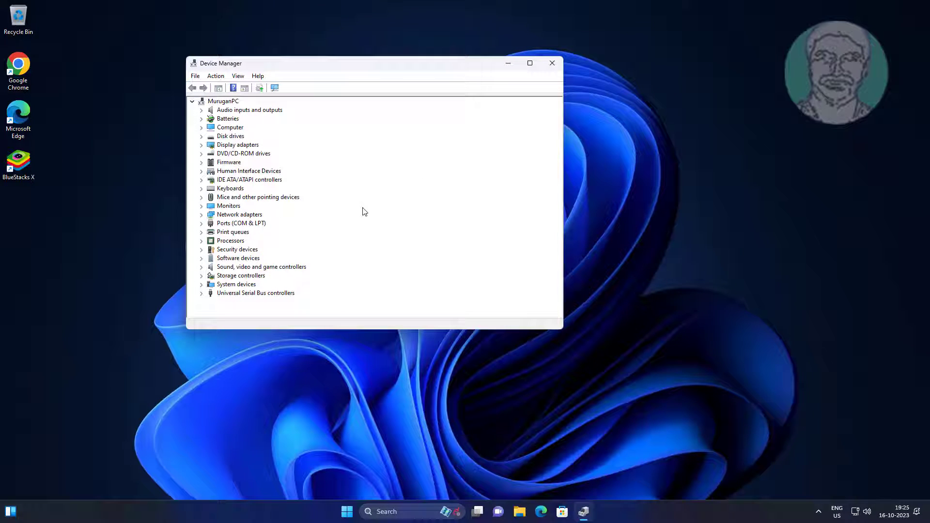
mouse_move(227, 182)
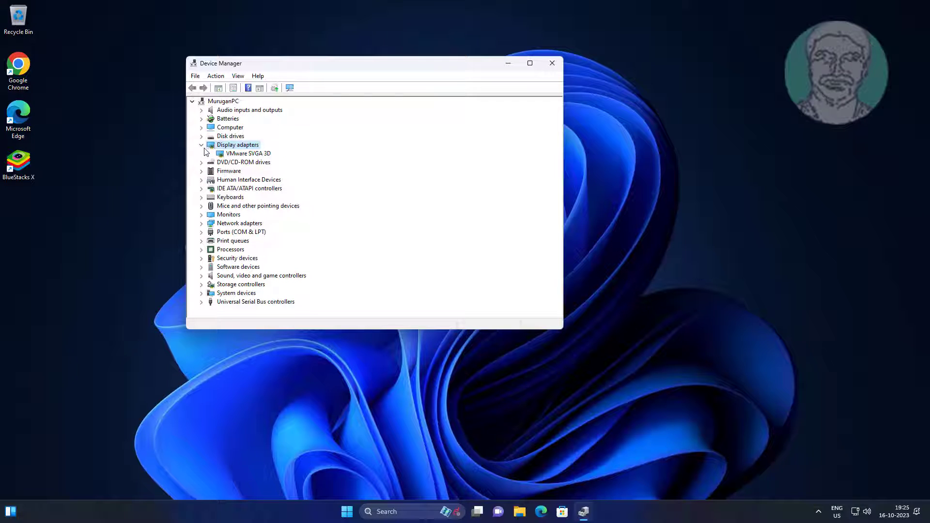
right_click(248, 153)
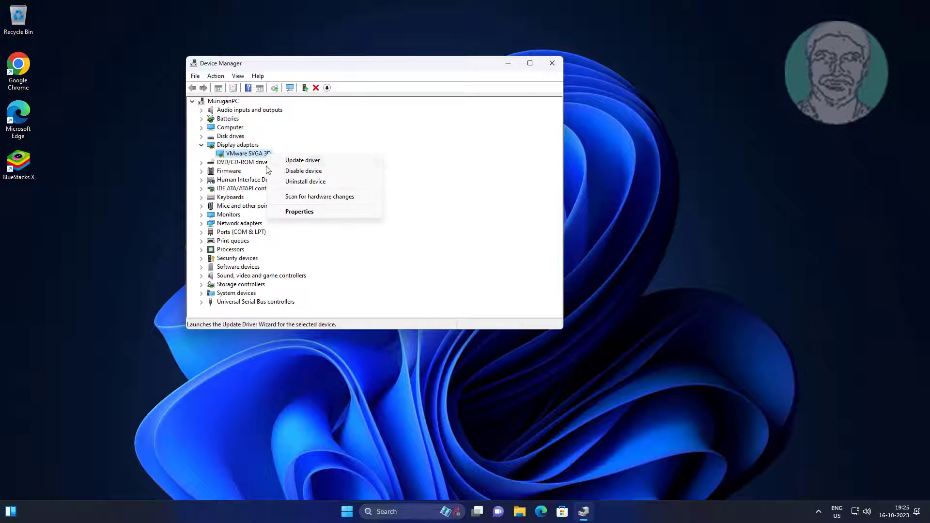
Reinstall the VMware SVGA 3D driver from the compatible list, then close Device Manager.
click(302, 160)
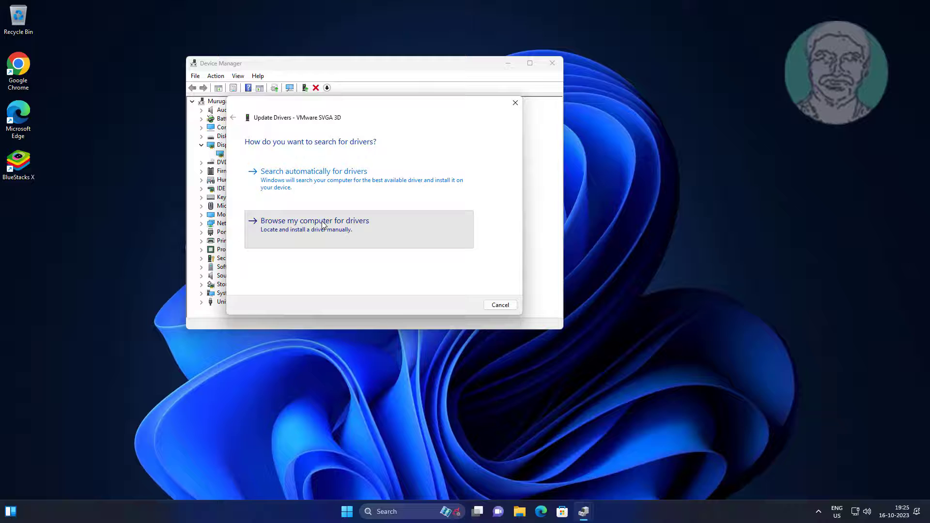
click(314, 224)
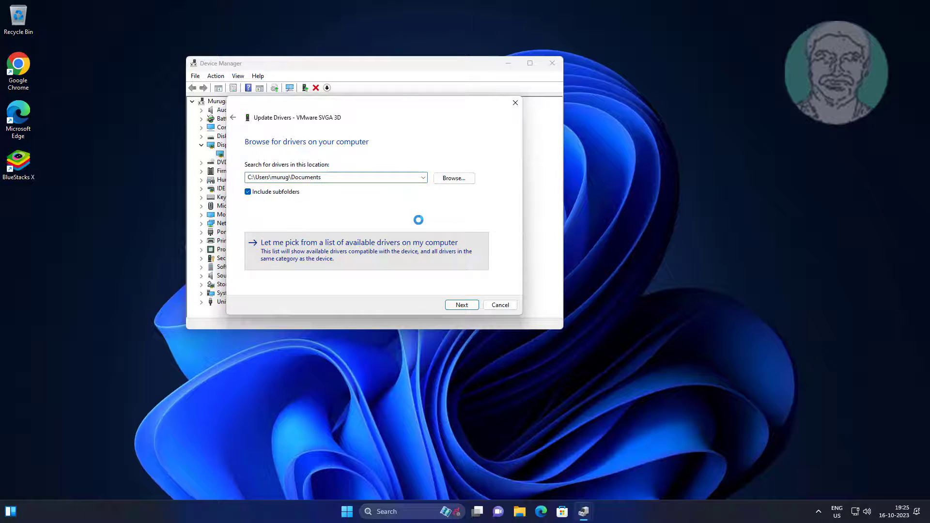
click(358, 242)
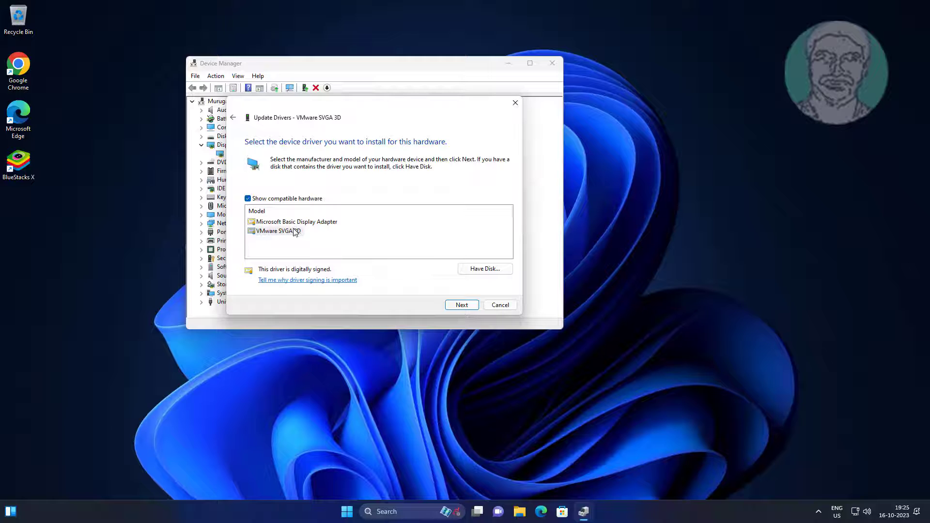
click(461, 304)
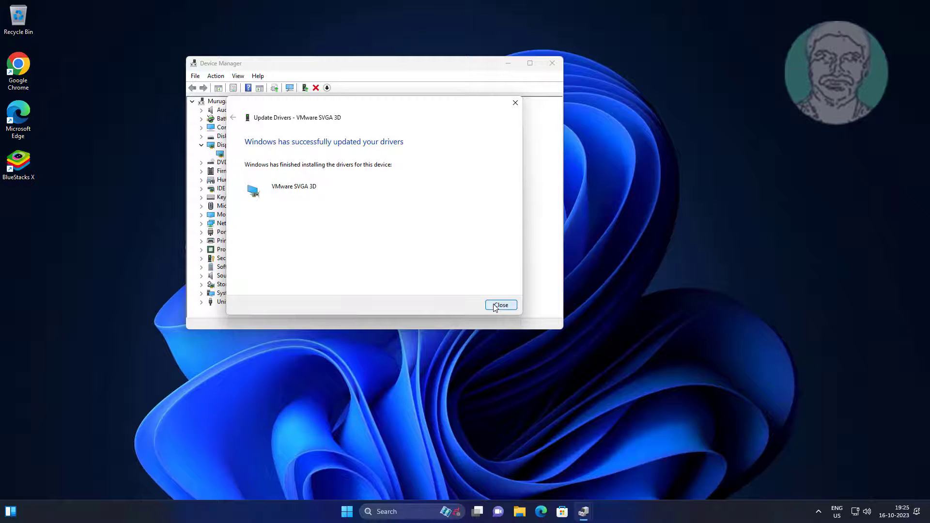
click(500, 305)
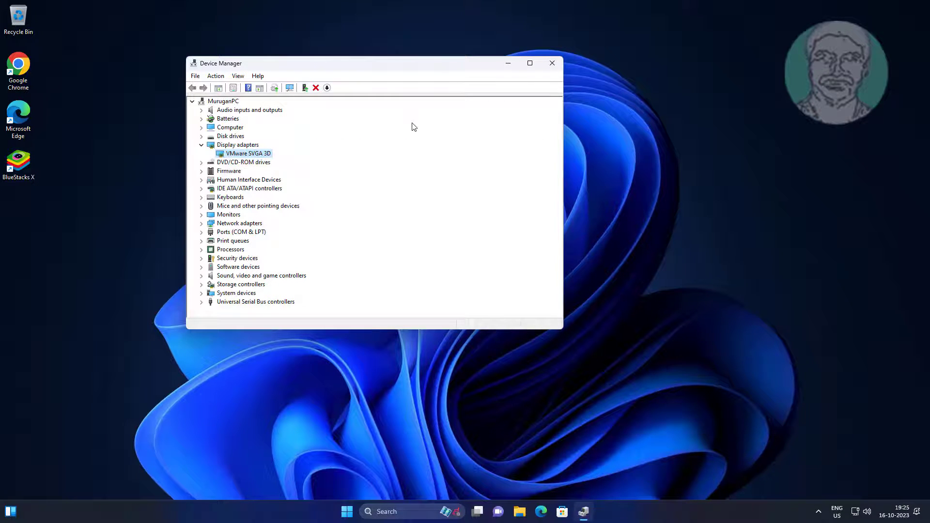
mouse_move(551, 63)
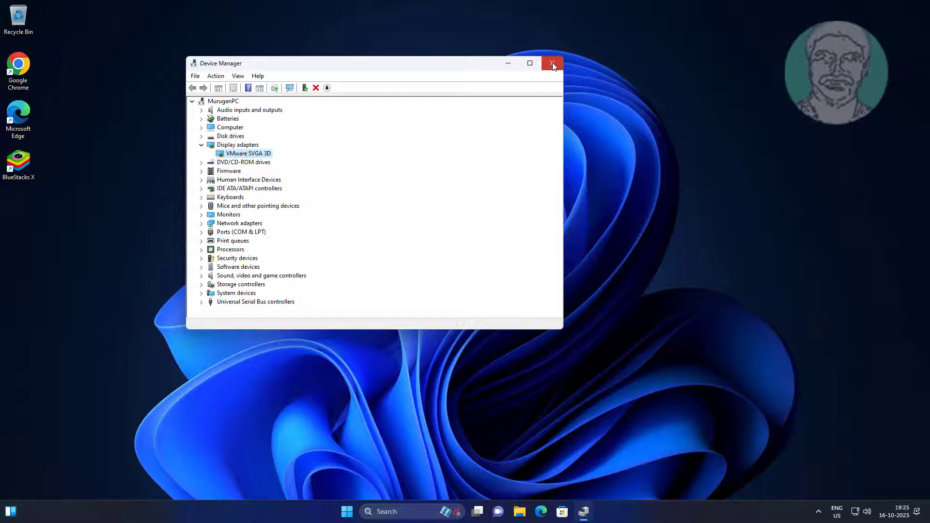
click(551, 64)
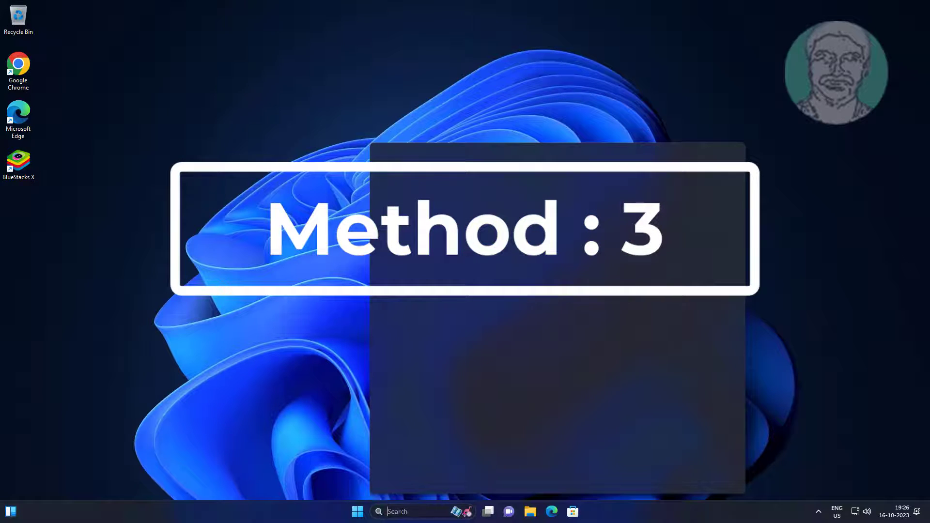
Open Edit power plan via search and set 'Turn off the display' to Never.
text(edit)
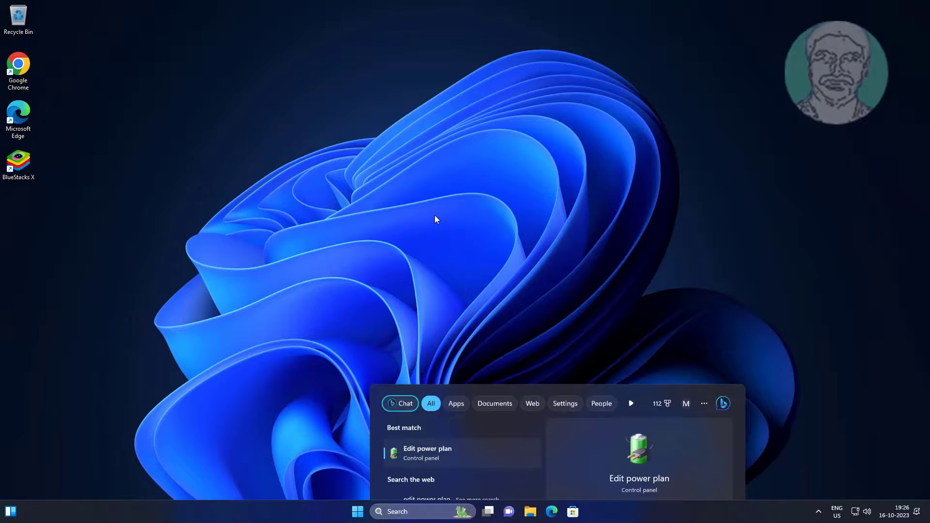
click(427, 452)
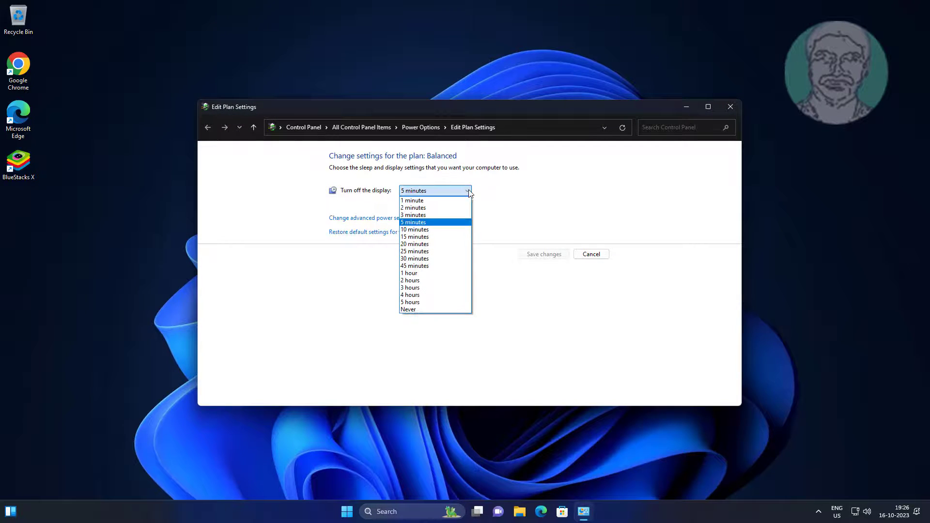
click(408, 309)
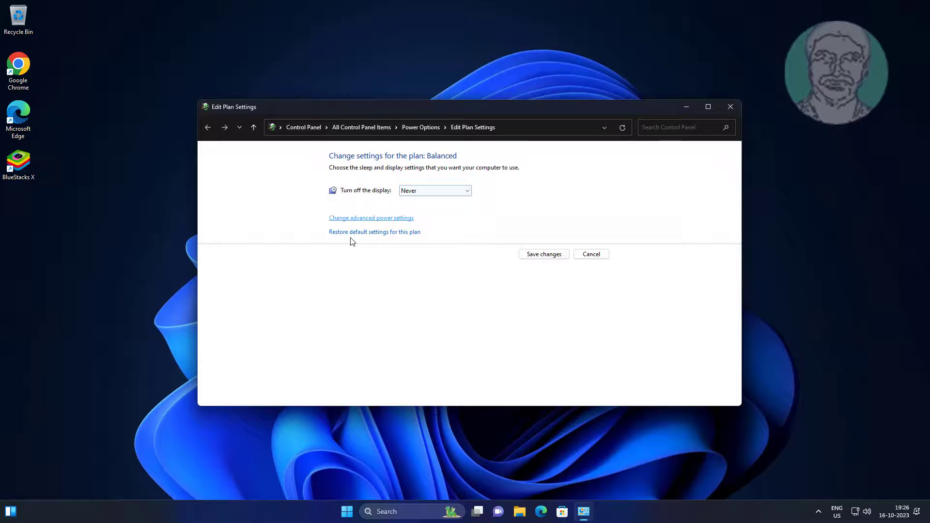
mouse_move(315, 172)
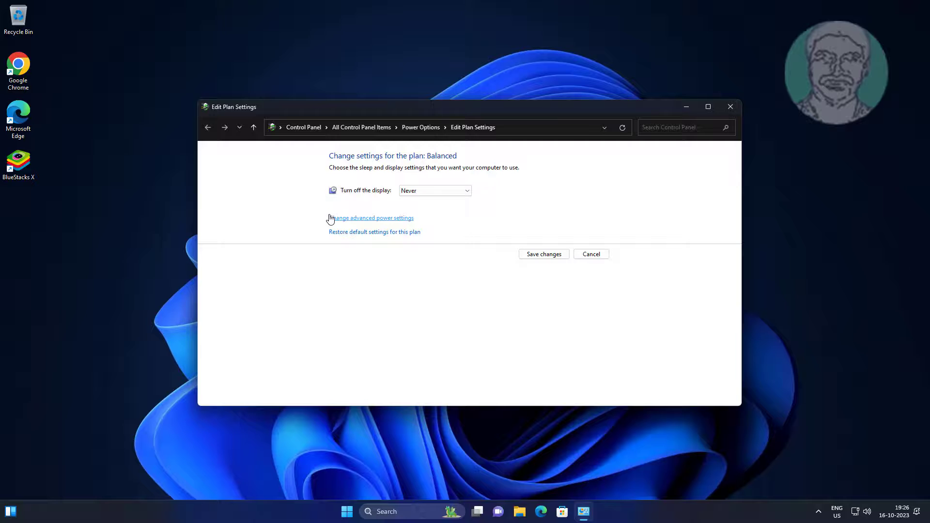
Close the Edit Plan Settings window.
click(729, 106)
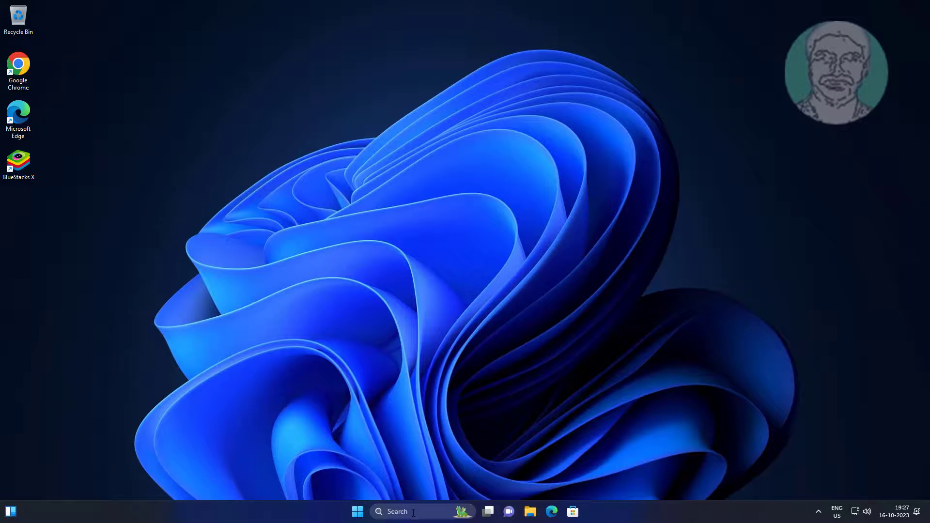
Search 'edit power plan' and open the plan's advanced power settings.
text(edit power plan)
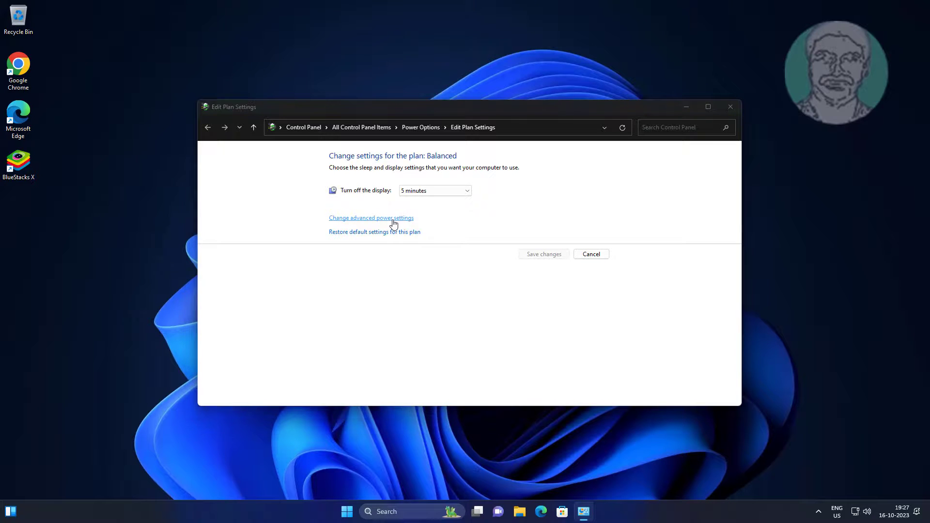
click(370, 217)
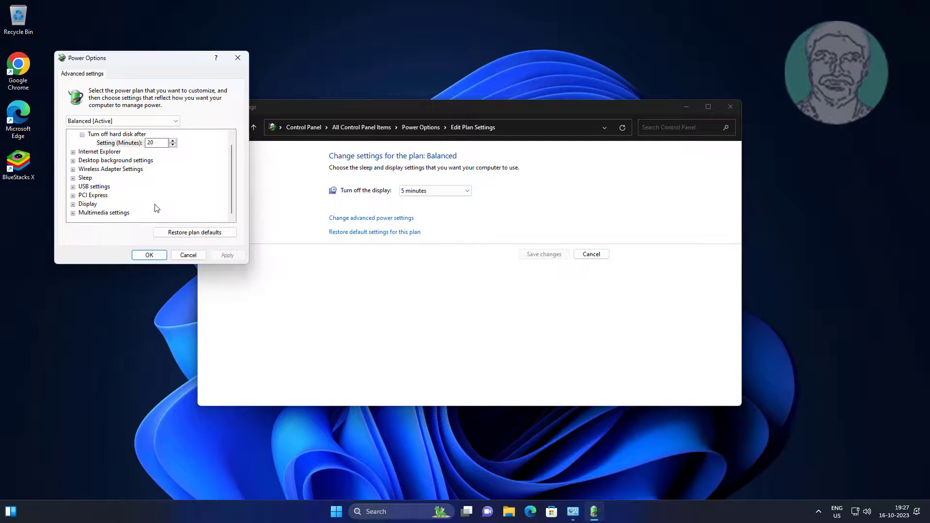
Set PCI Express Link State Power Management to Off and confirm the advanced settings.
click(93, 195)
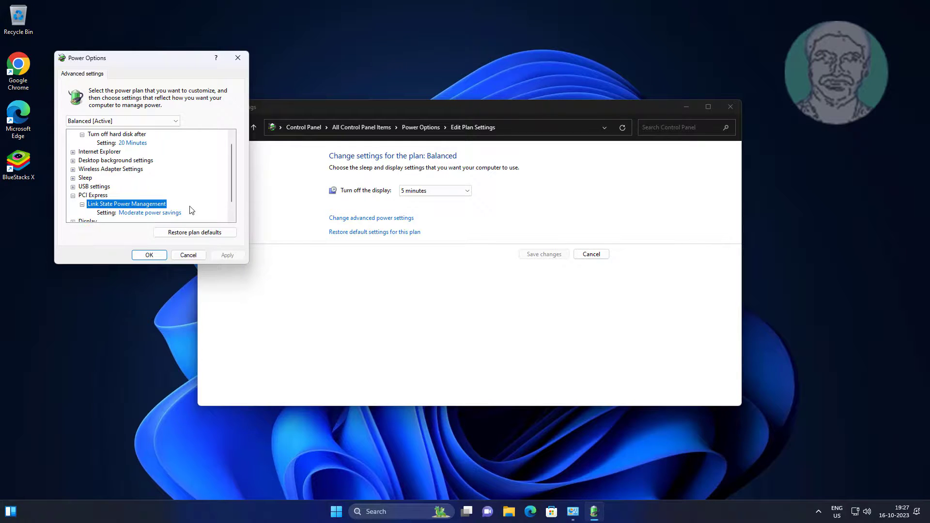
click(154, 195)
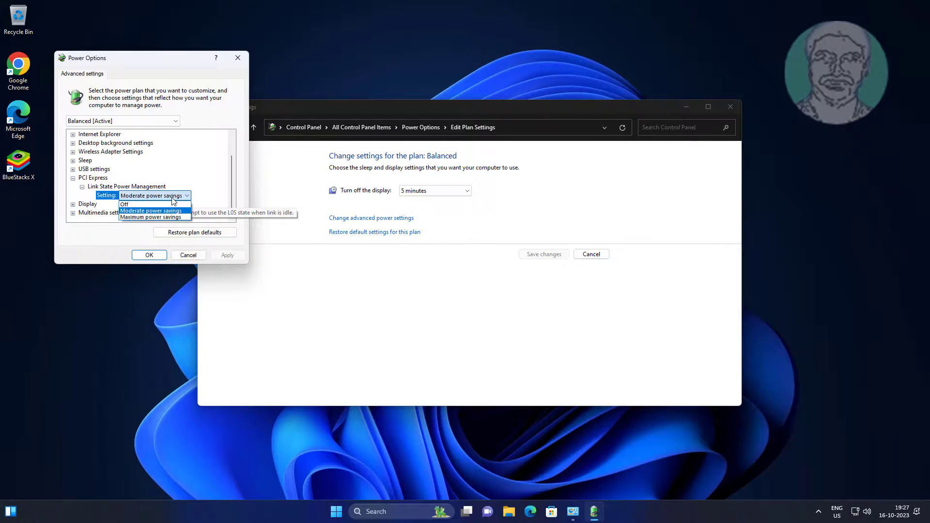
click(125, 204)
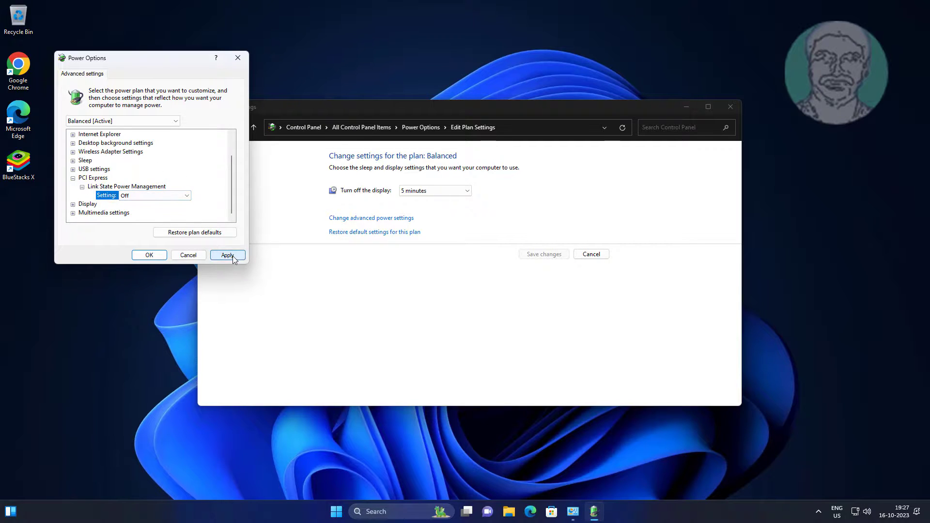
mouse_move(148, 255)
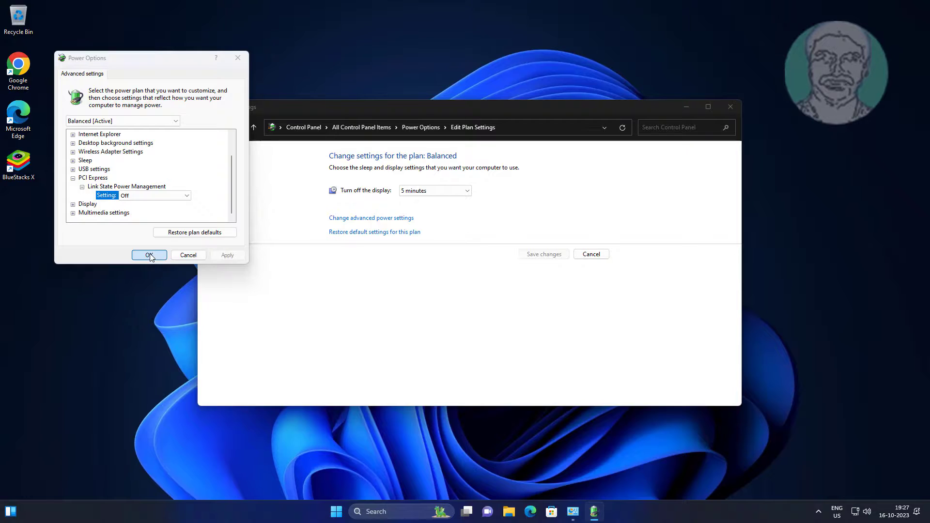
click(149, 254)
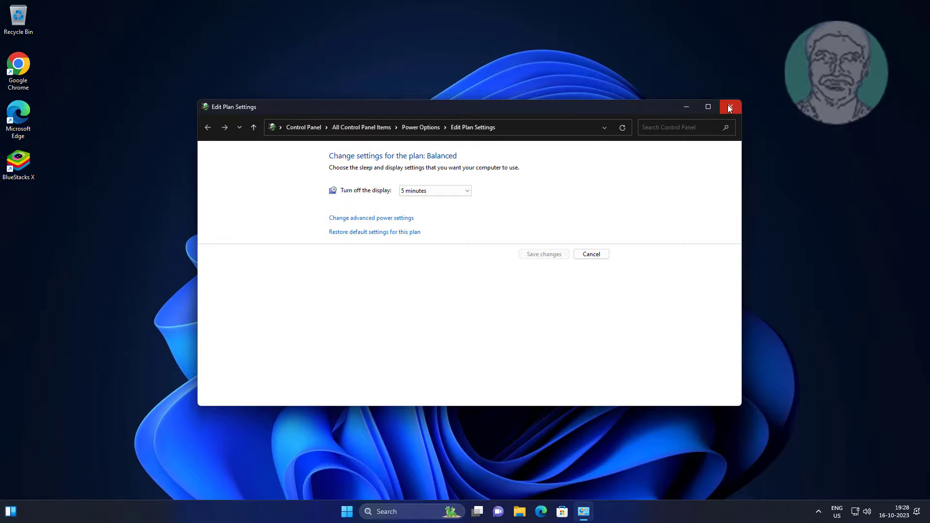
mouse_move(730, 107)
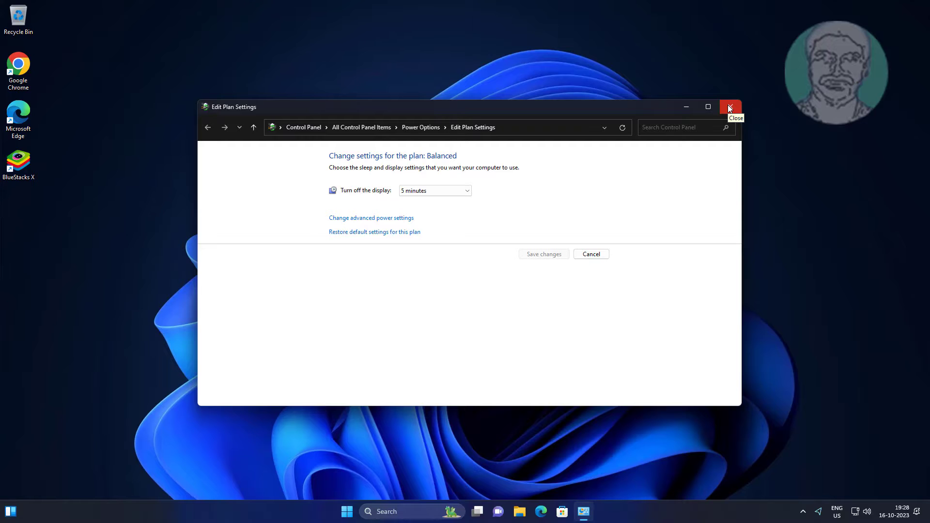
Close the Edit Plan Settings window to return to the desktop.
click(729, 108)
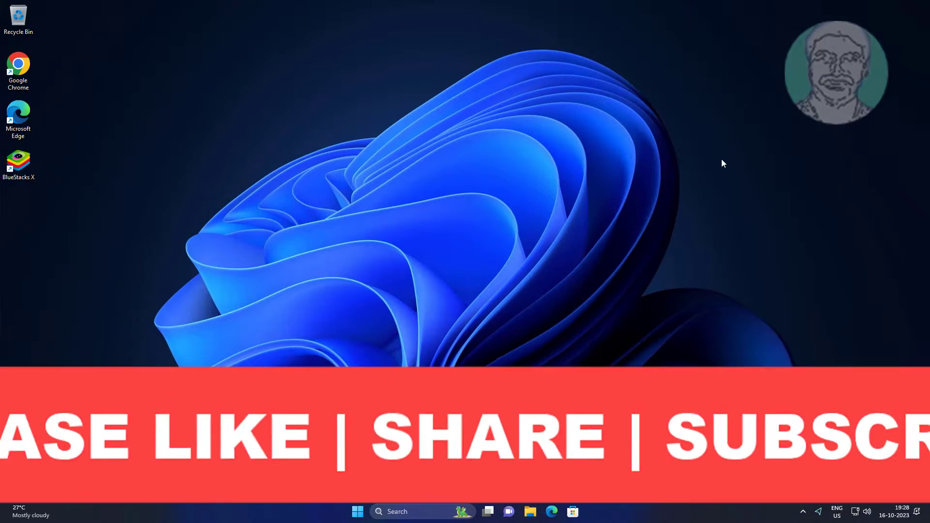